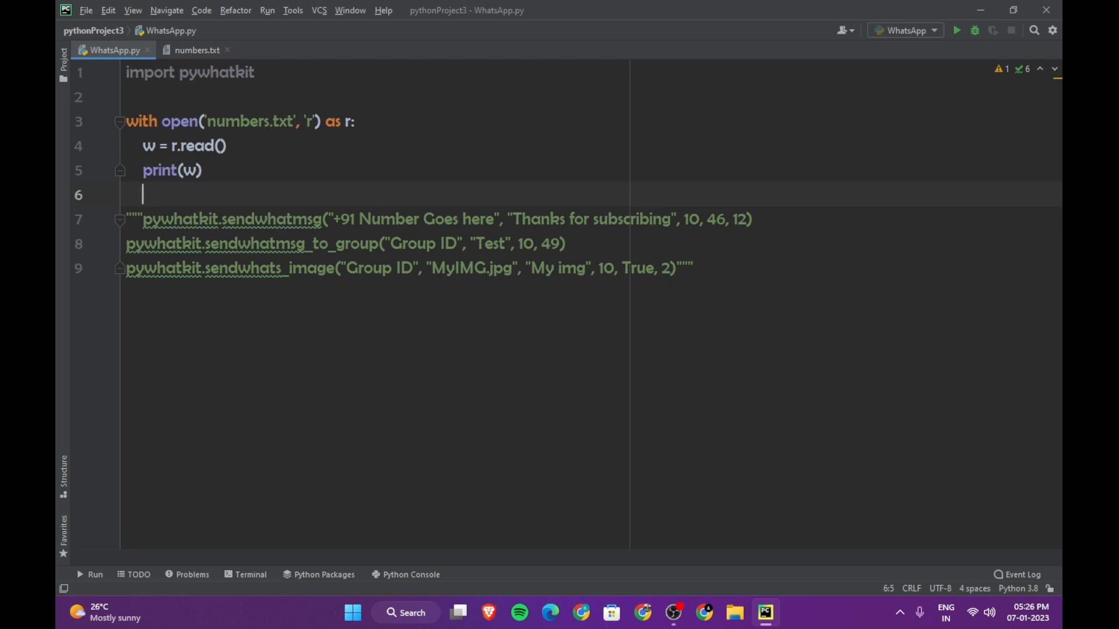
# Assign w.split() to x on line 6, then view numbers.txt to check its layout.
pyautogui.write('x = w.split(')
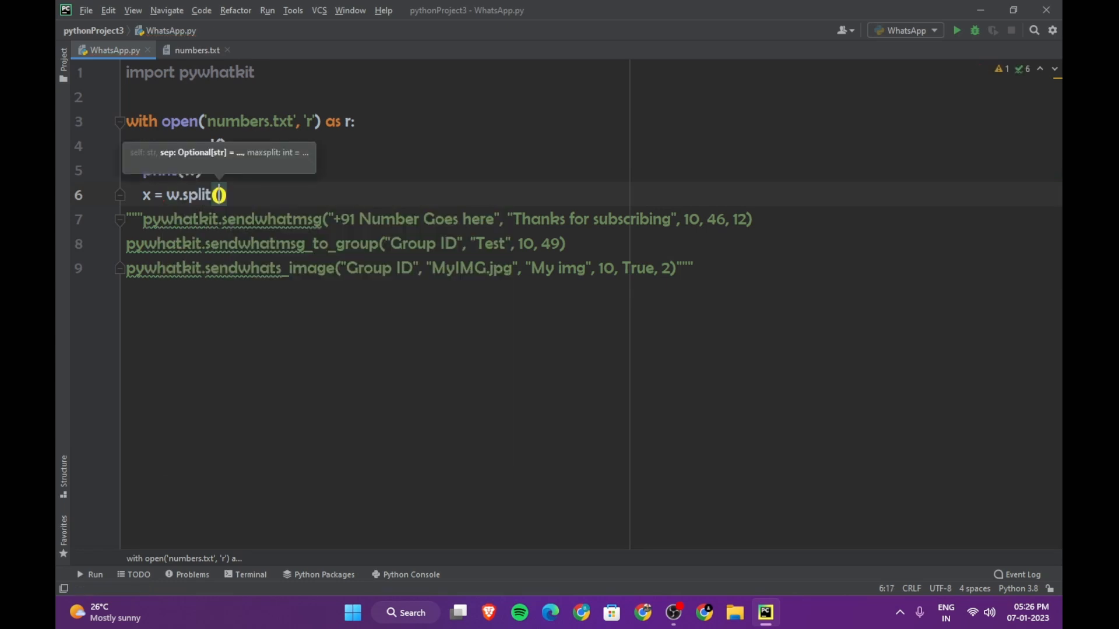
pyautogui.click(196, 50)
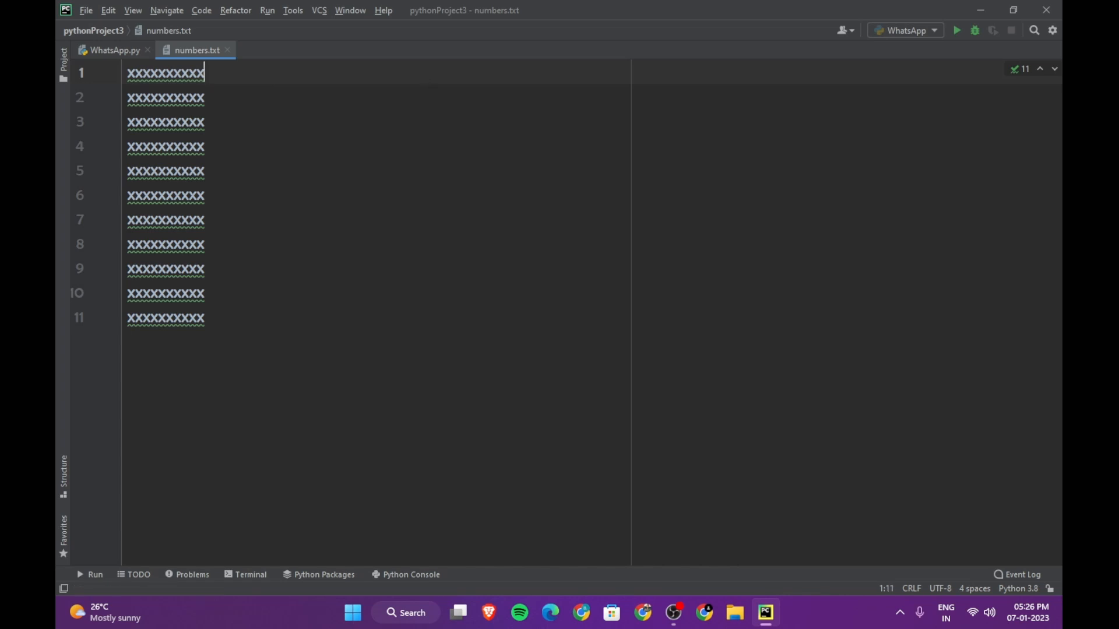
# Return to WhatsApp.py and give split() a '\n' separator.
pyautogui.click(113, 50)
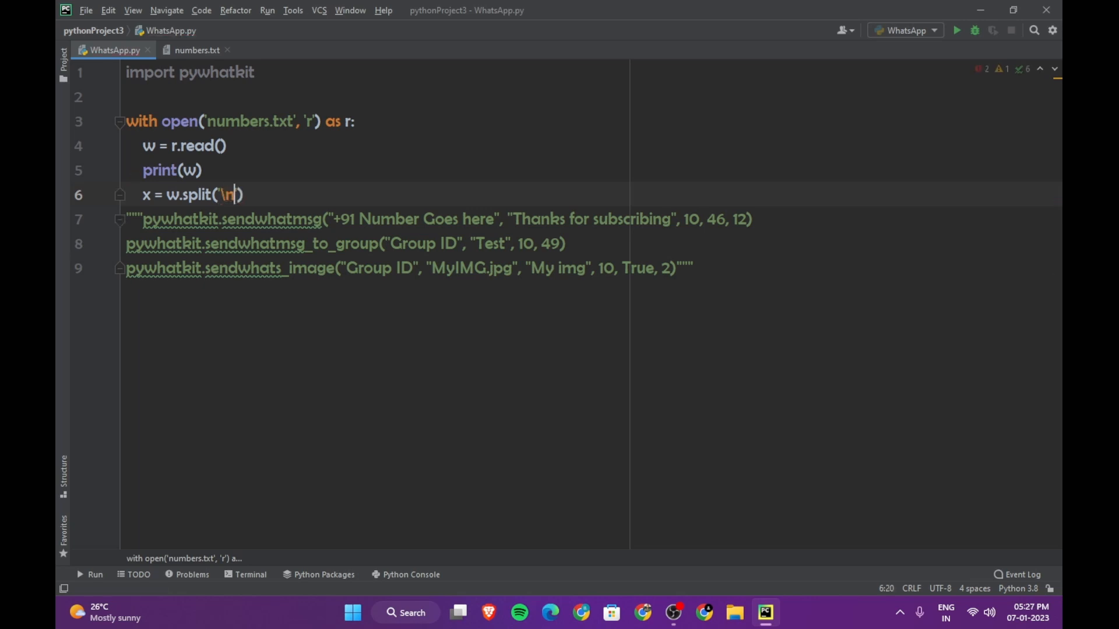
# Add print(x) on a new line after the split.
pyautogui.write('print(x)')
pyautogui.write('for i in range(0, len(x)):')
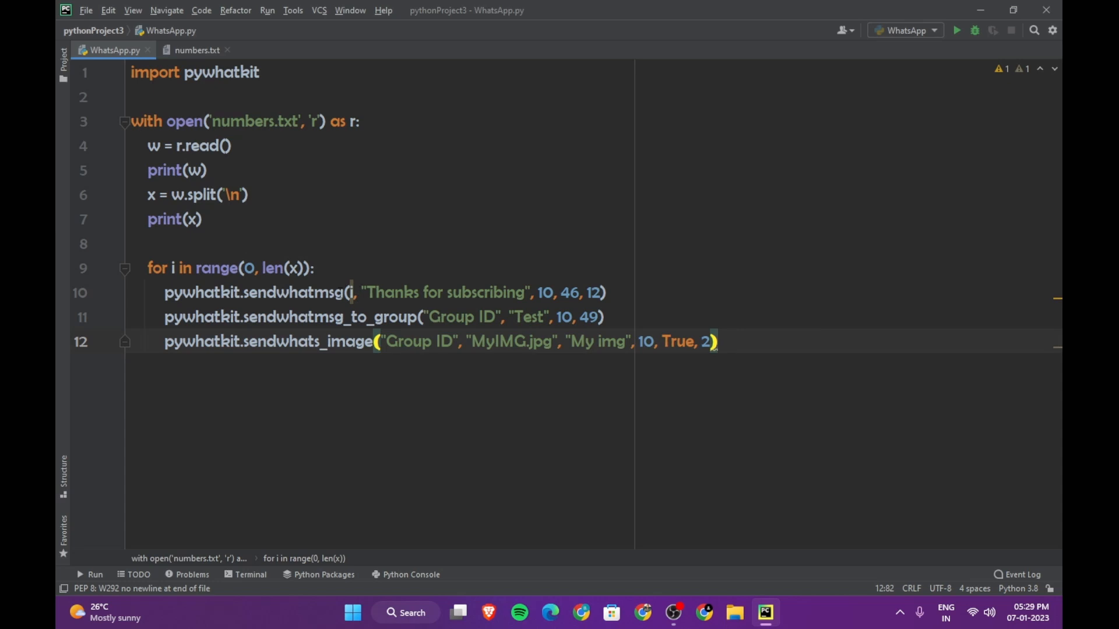
pyautogui.moveTo(349, 293)
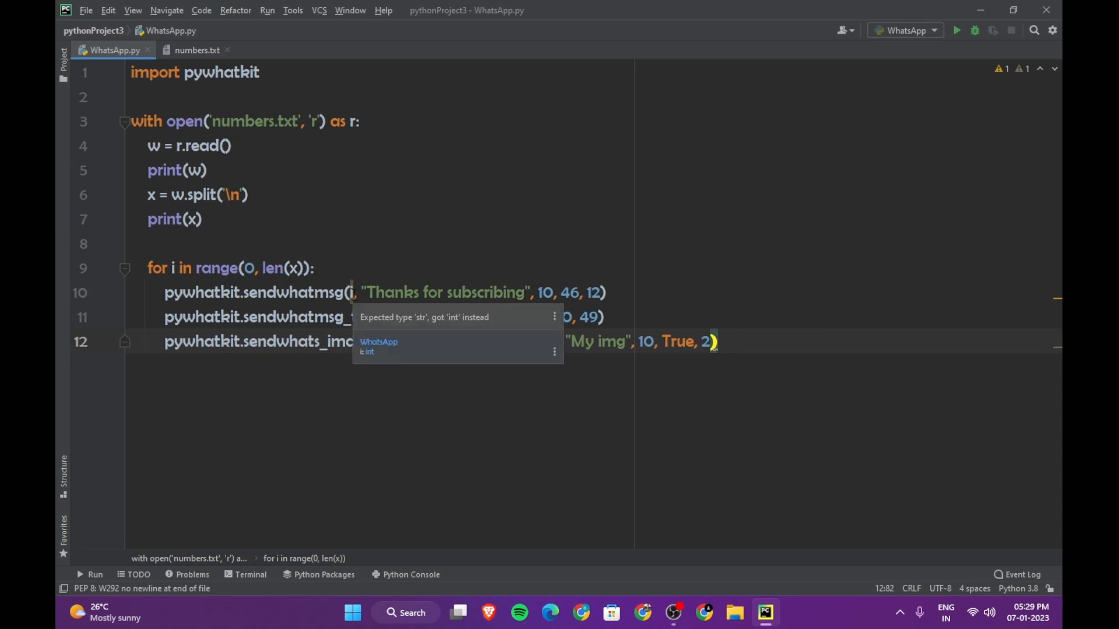